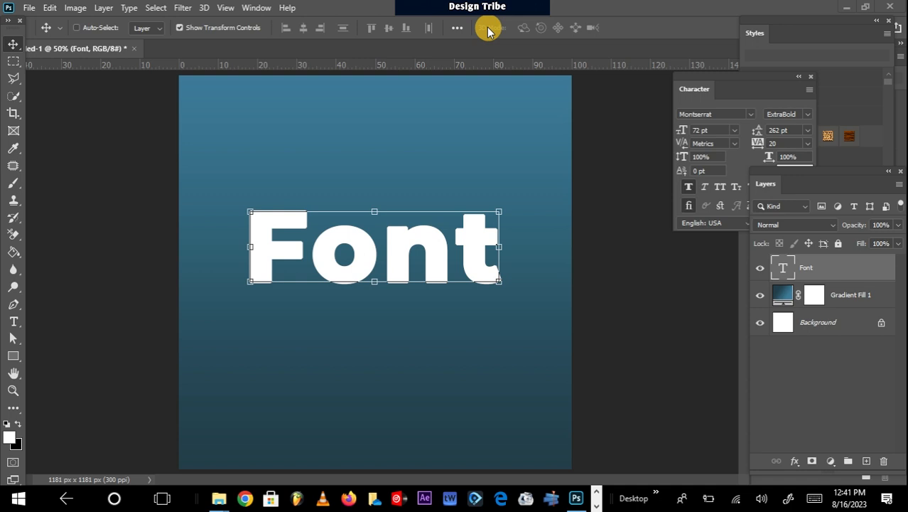
mouse_move(688, 183)
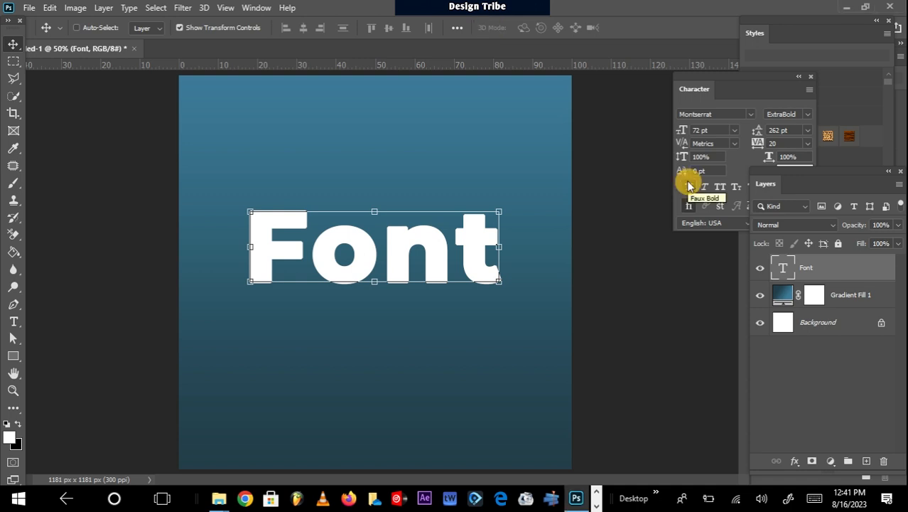
mouse_move(810, 259)
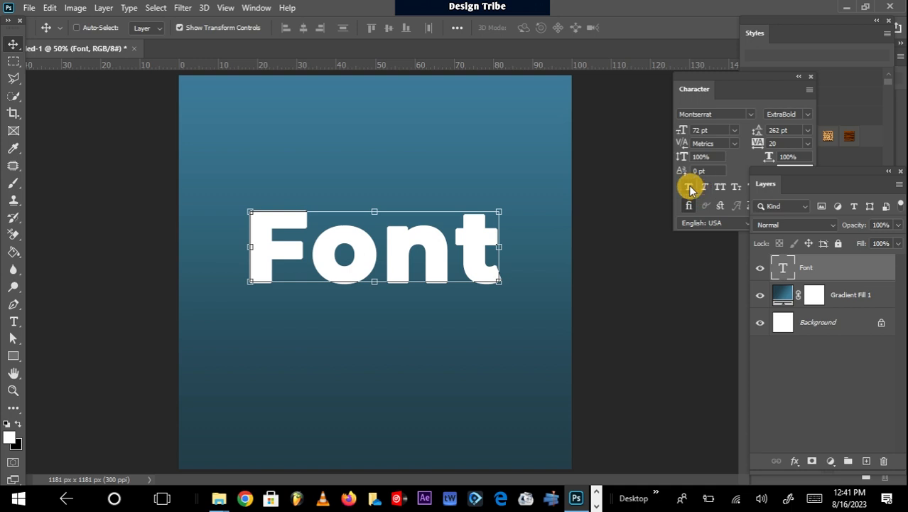
mouse_move(688, 187)
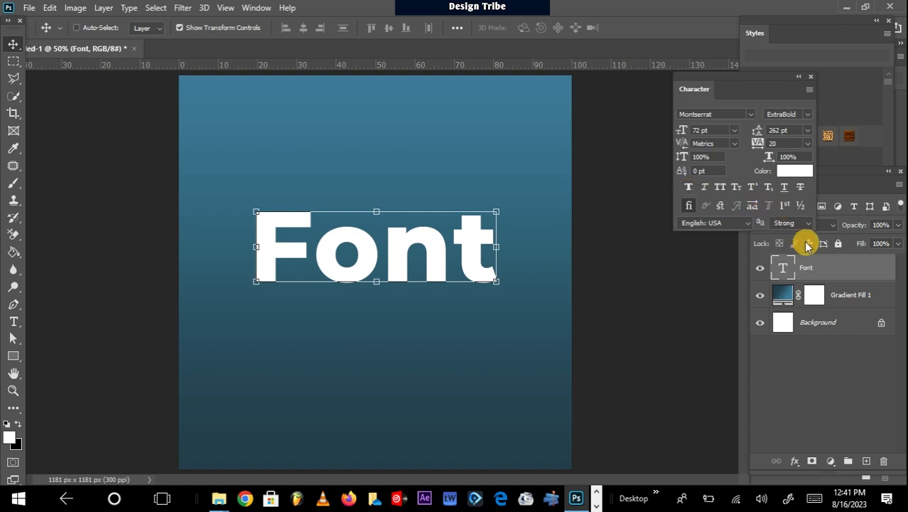
mouse_move(831, 266)
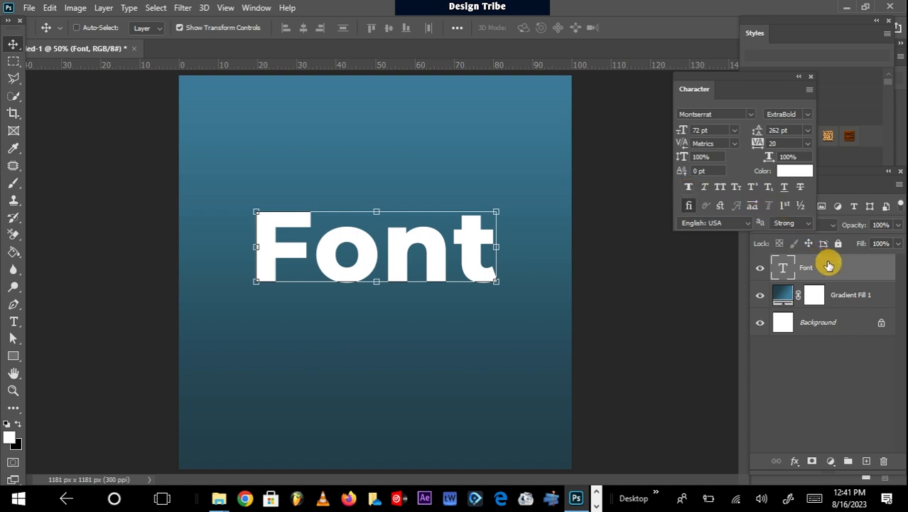
mouse_move(850, 275)
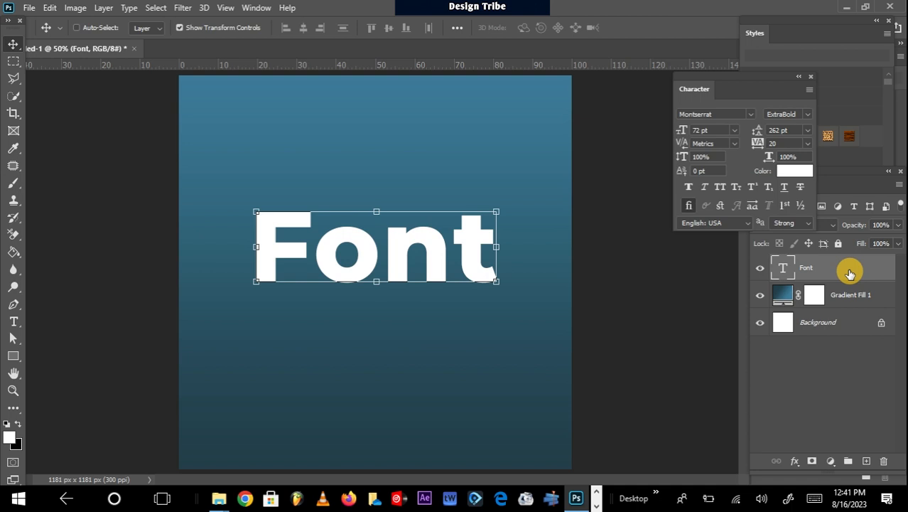
Bring up the Font type layer's commands in the Layers panel to convert it to a shape
right_click(806, 267)
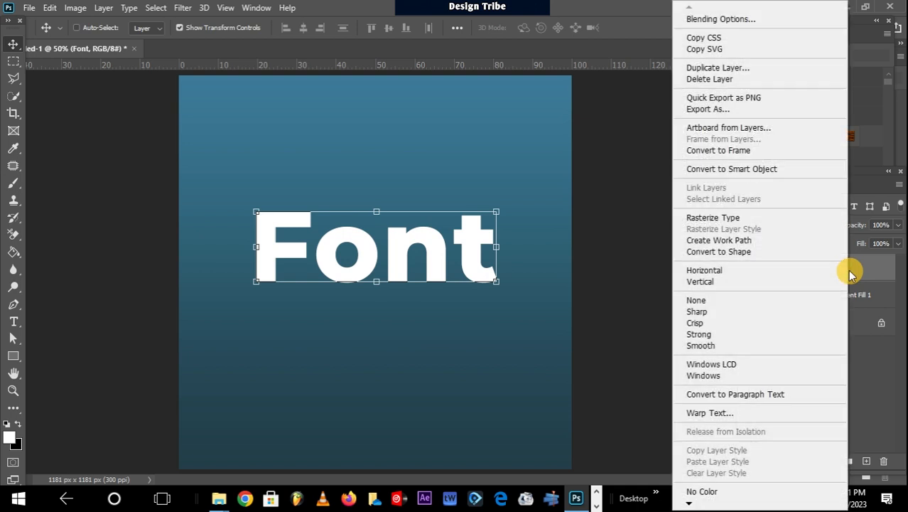
mouse_move(746, 240)
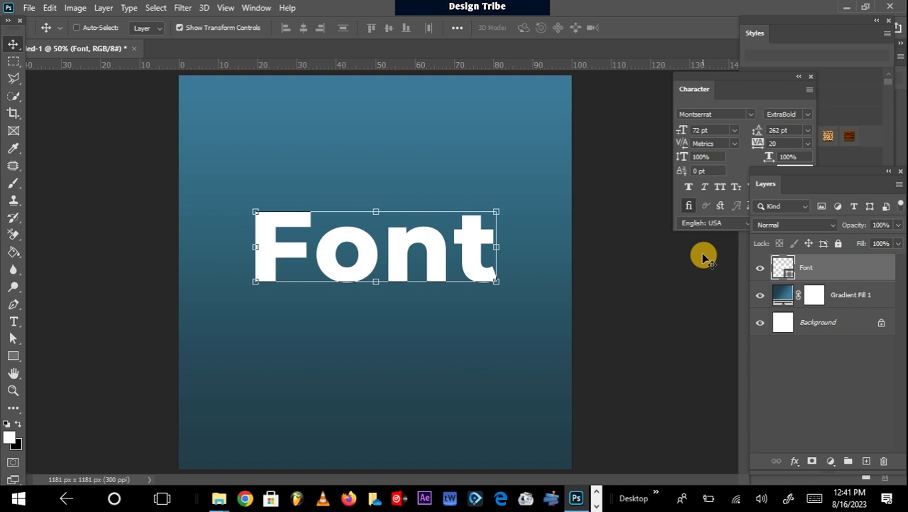
mouse_move(330, 273)
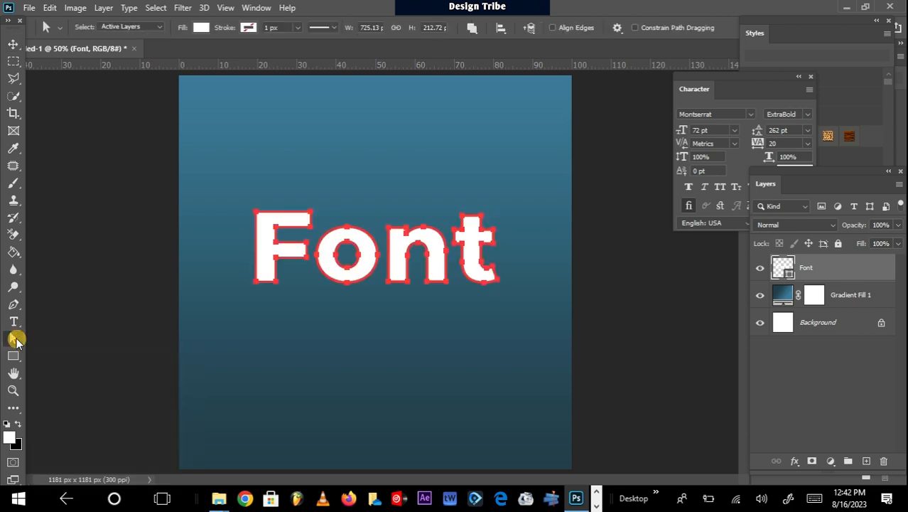
mouse_move(14, 338)
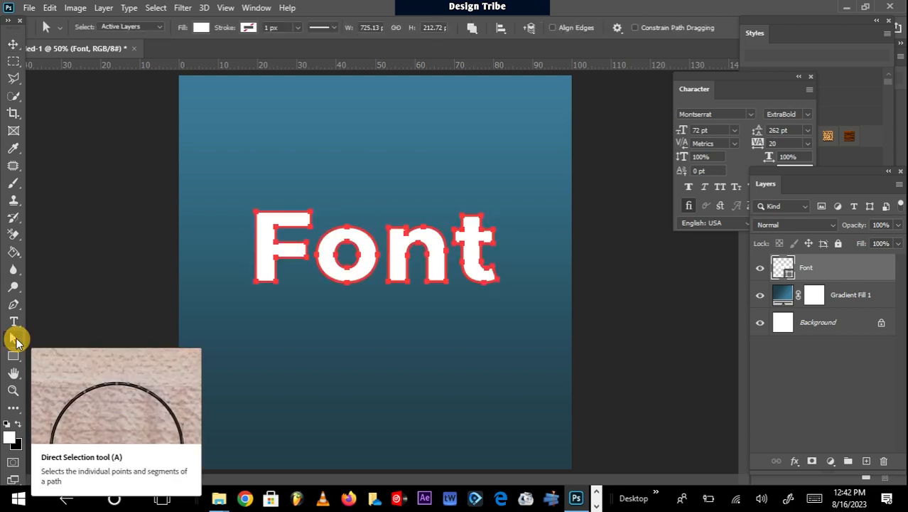
mouse_move(259, 249)
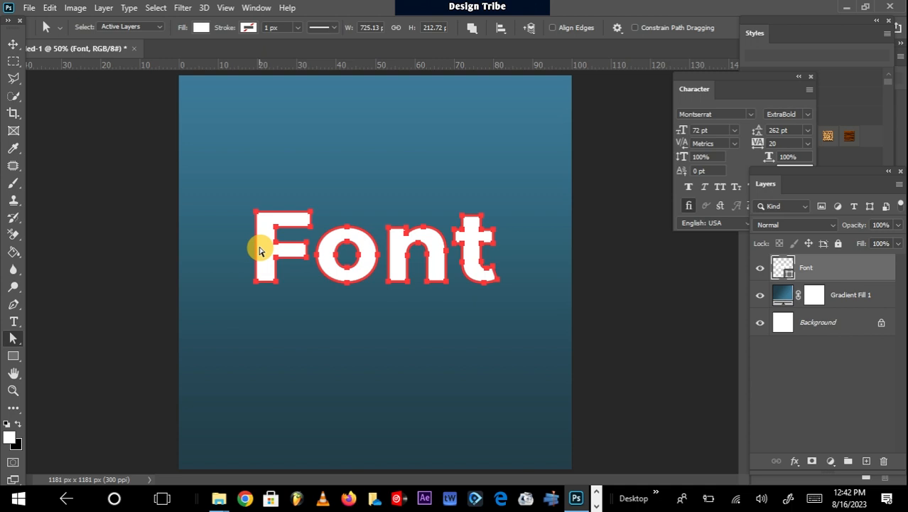
mouse_move(361, 287)
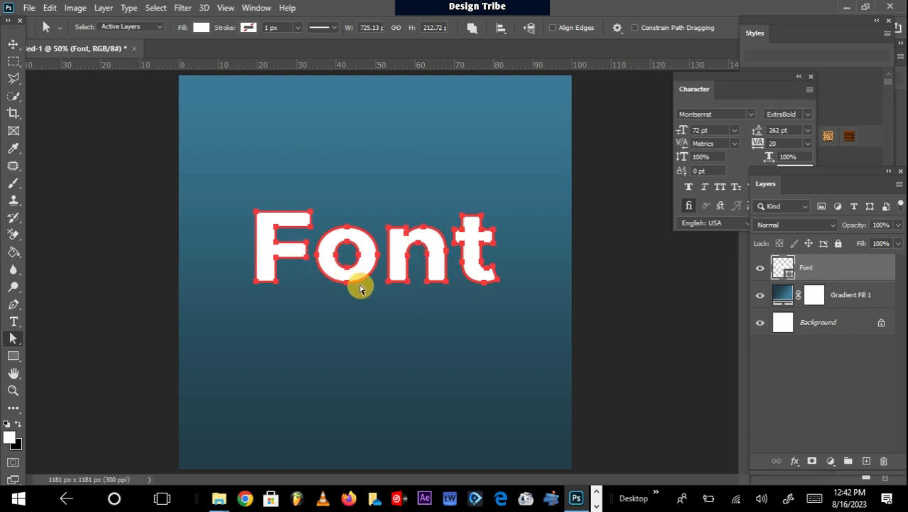
mouse_move(432, 263)
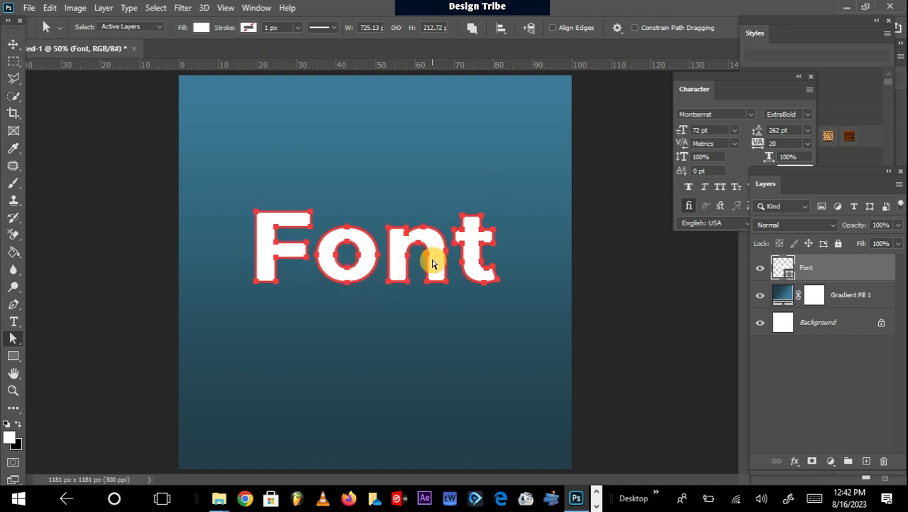
mouse_move(7, 367)
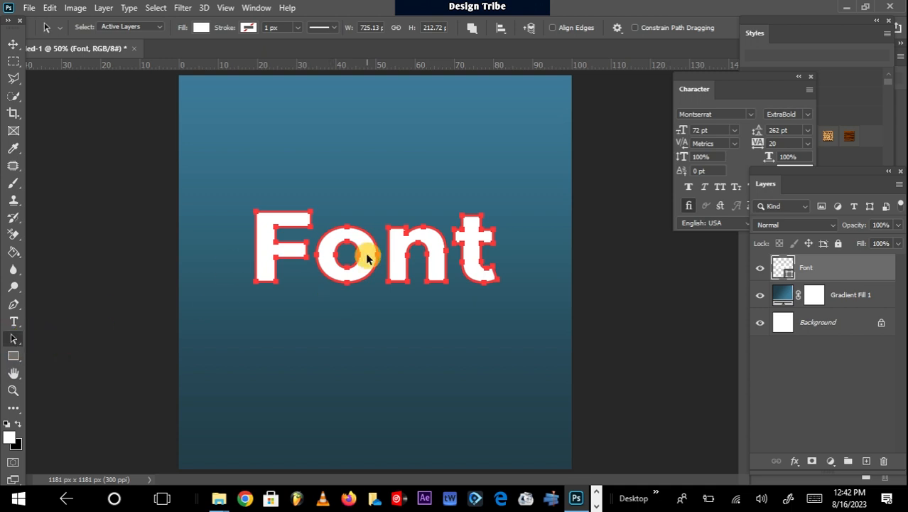
mouse_move(334, 257)
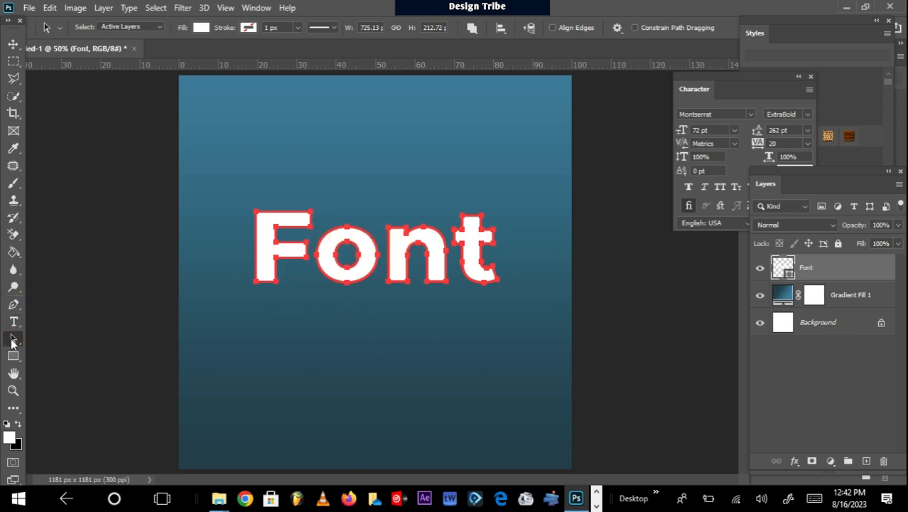
Switch to the Direct Selection tool so the Font shape's anchor points become editable
left_click(12, 338)
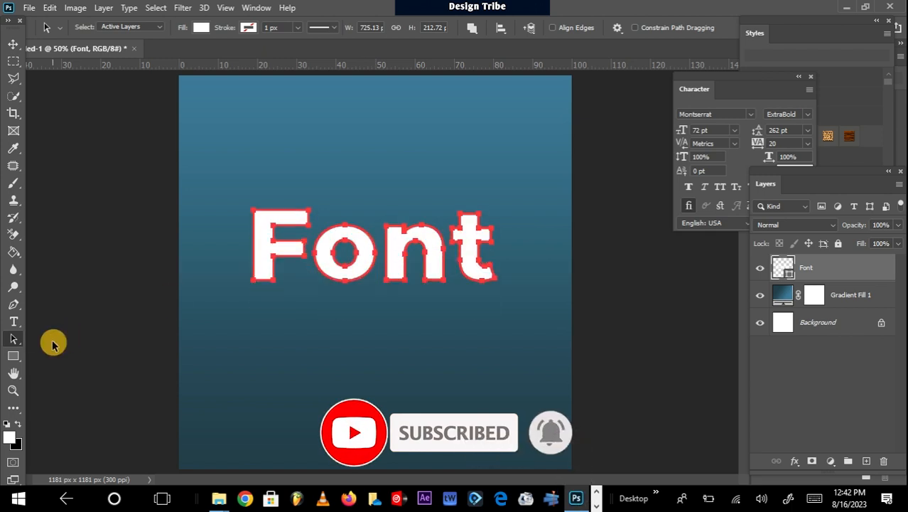
left_click(13, 338)
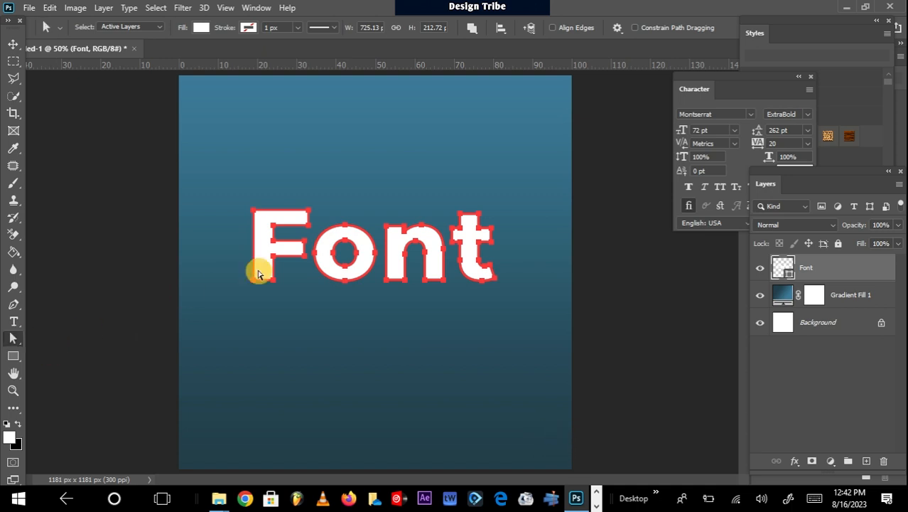
mouse_move(267, 253)
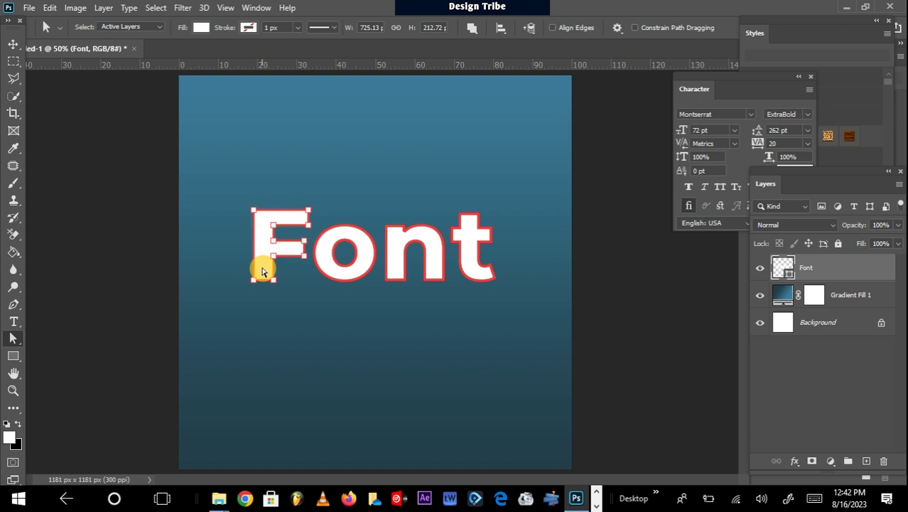
mouse_move(273, 281)
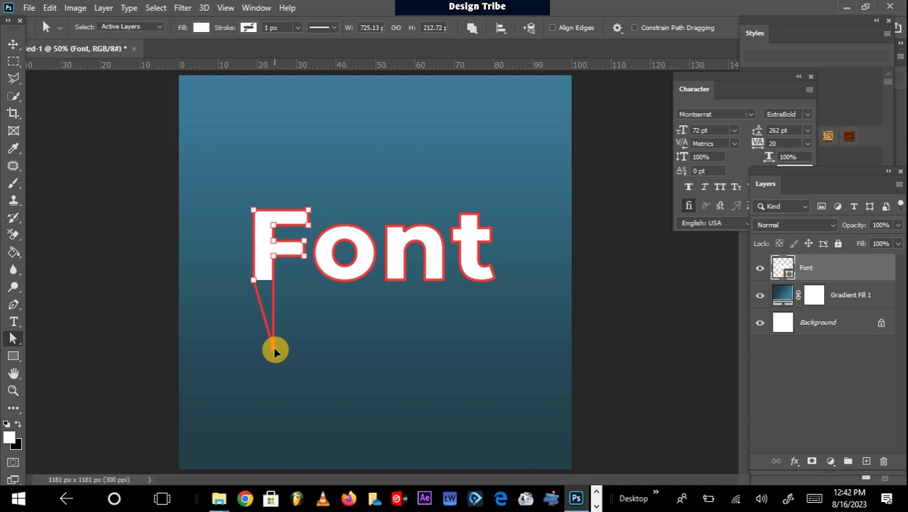
Pull the F's bottom anchor points down into a long straight stem
left_click_drag(276, 349, 253, 278)
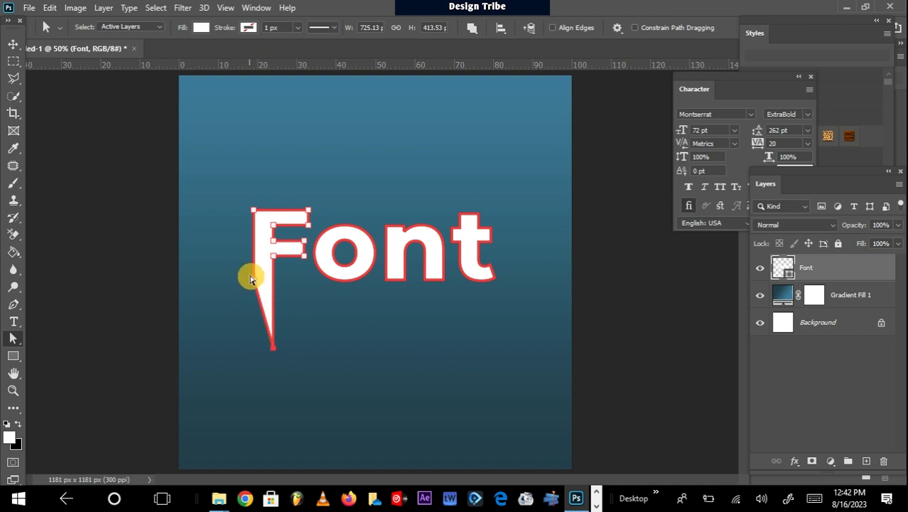
mouse_move(255, 283)
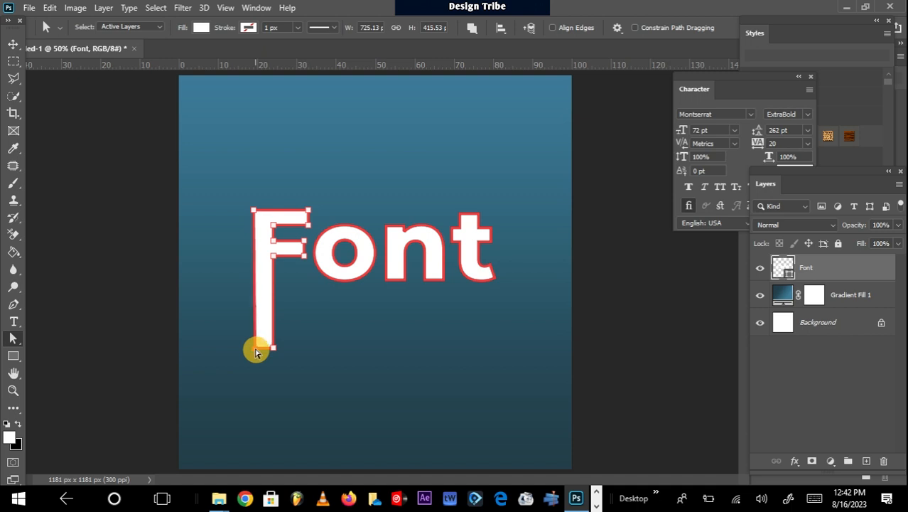
mouse_move(348, 226)
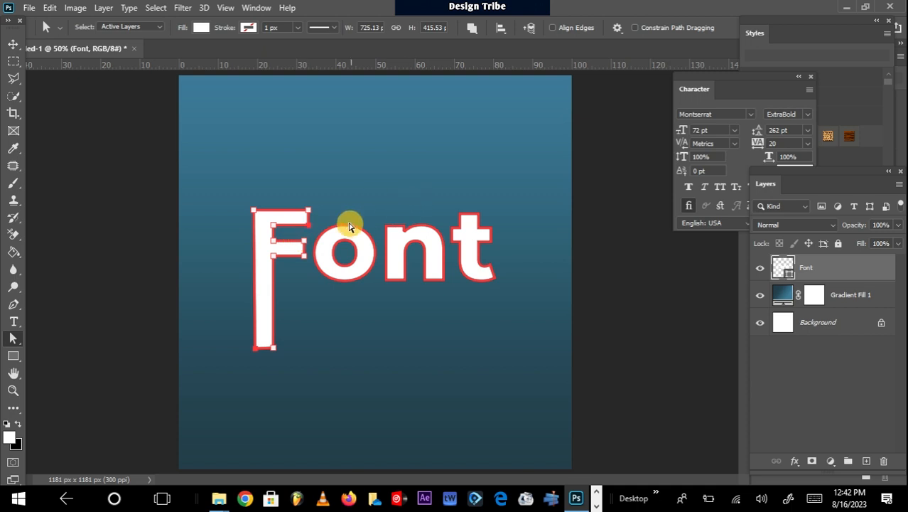
mouse_move(348, 239)
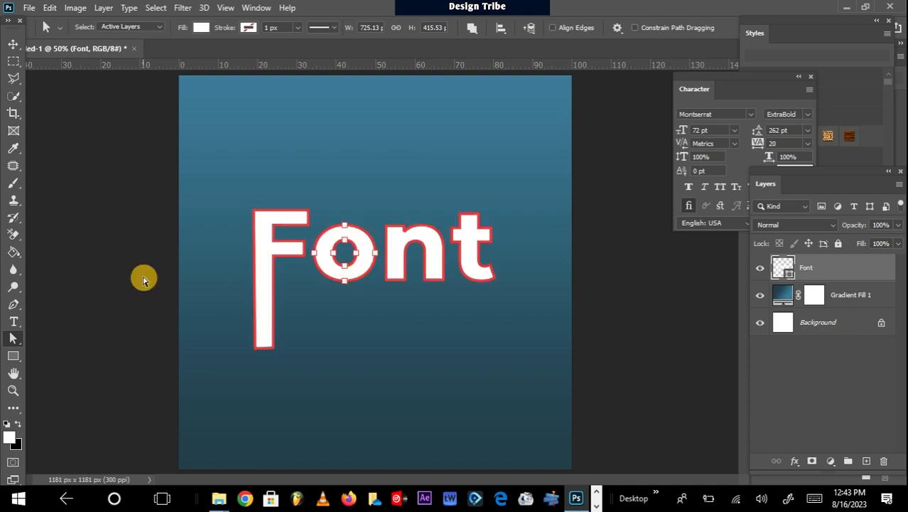
left_click(13, 338)
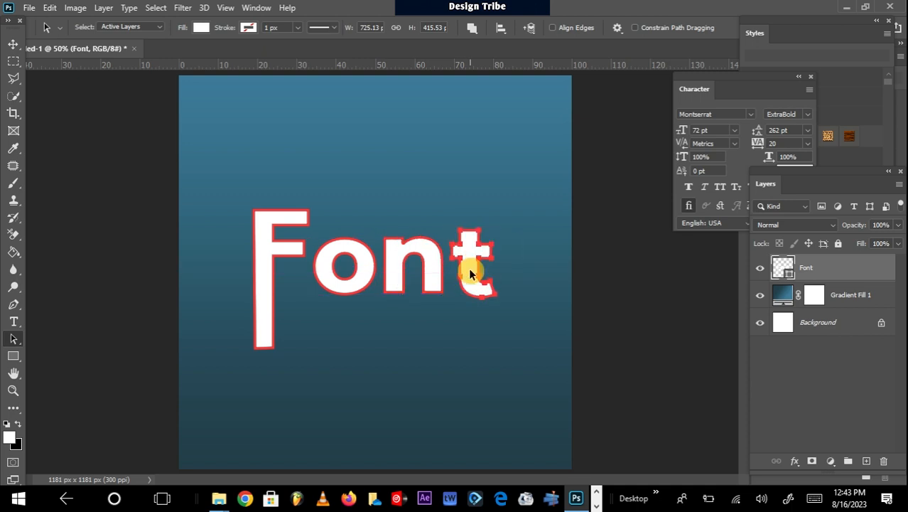
mouse_move(469, 268)
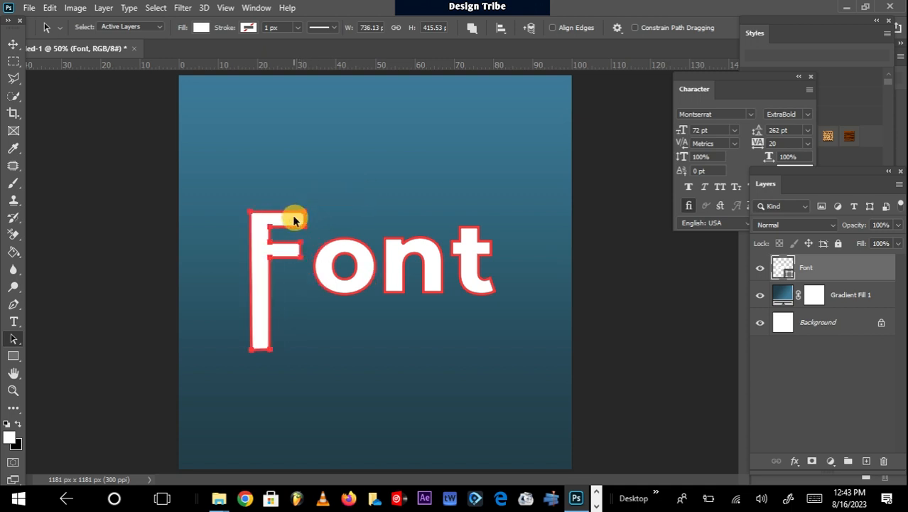
mouse_move(304, 216)
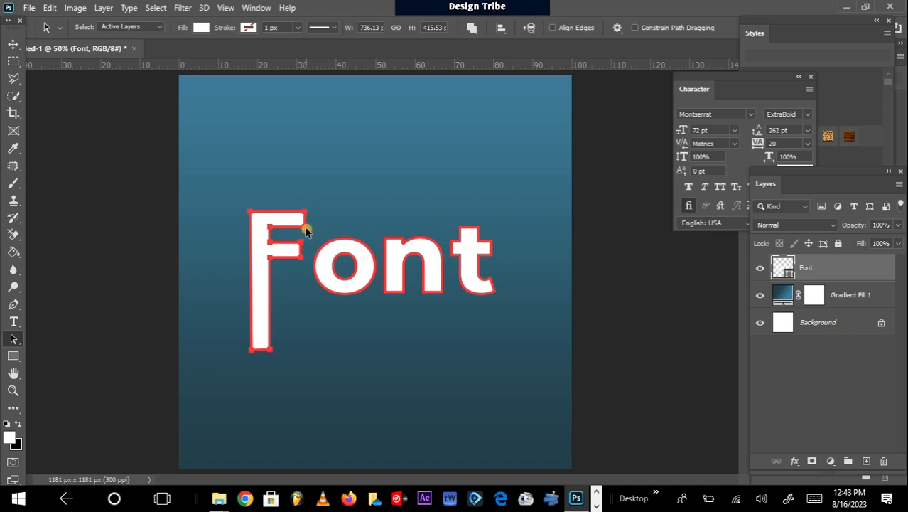
mouse_move(13, 341)
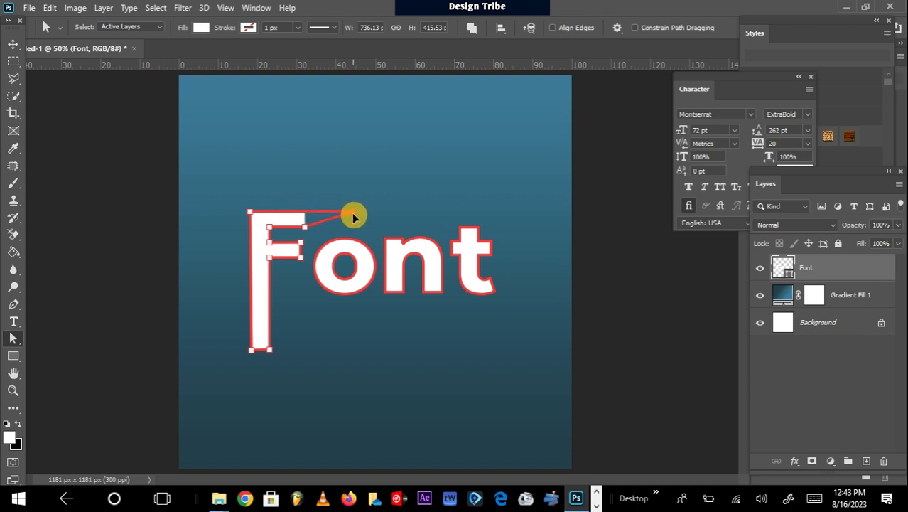
Stretch the F's top bar rightward so it reaches over the t
left_click_drag(354, 216, 438, 216)
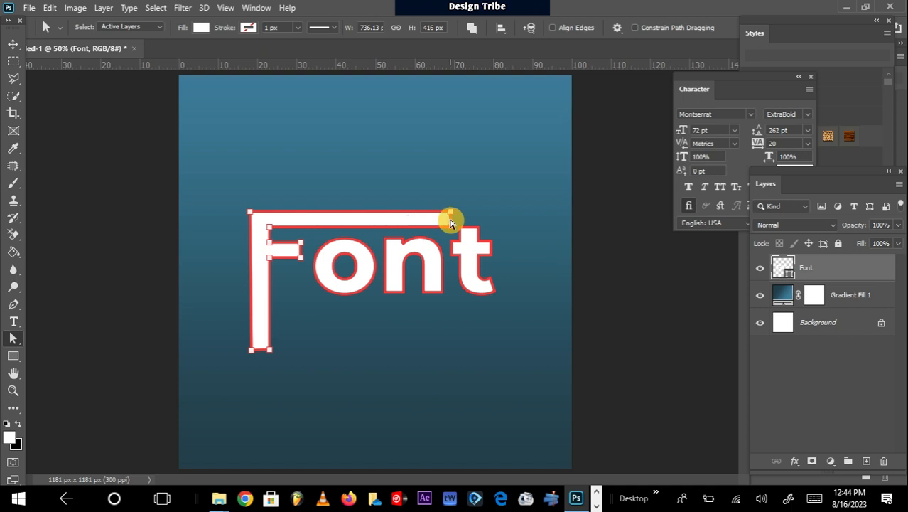
mouse_move(91, 126)
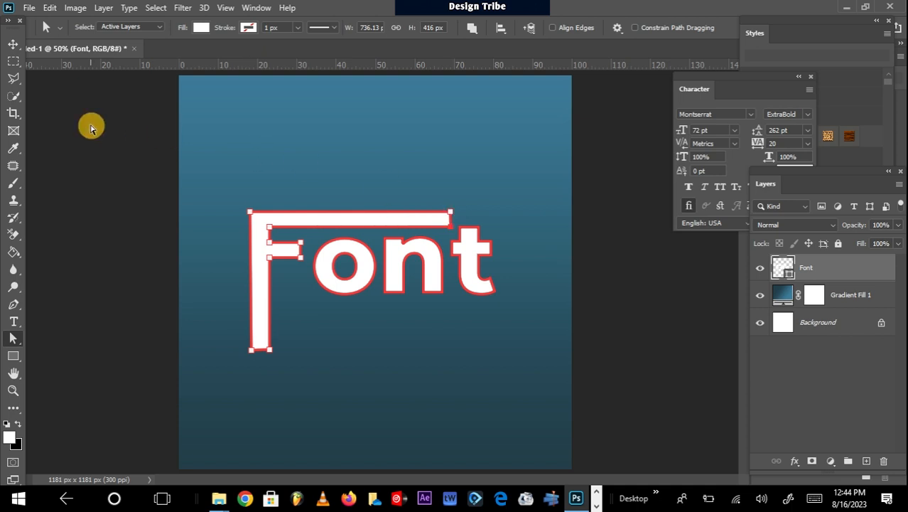
mouse_move(403, 220)
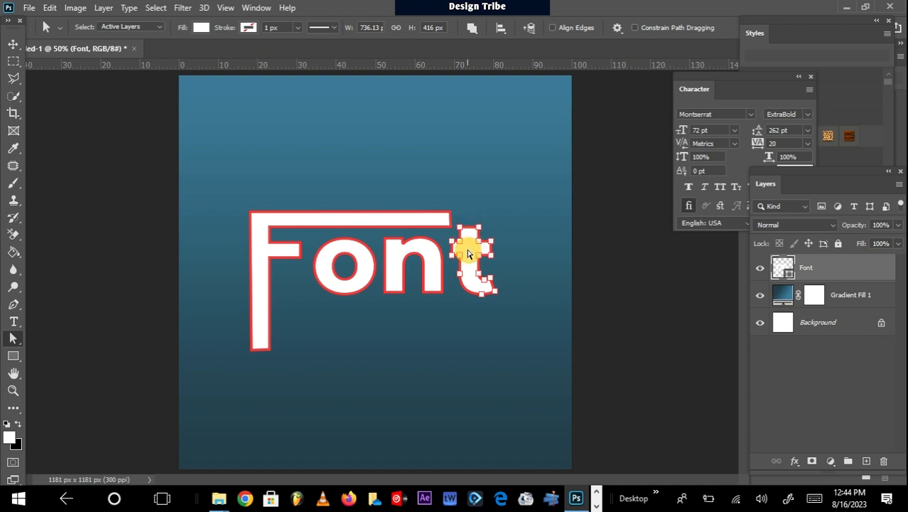
mouse_move(539, 249)
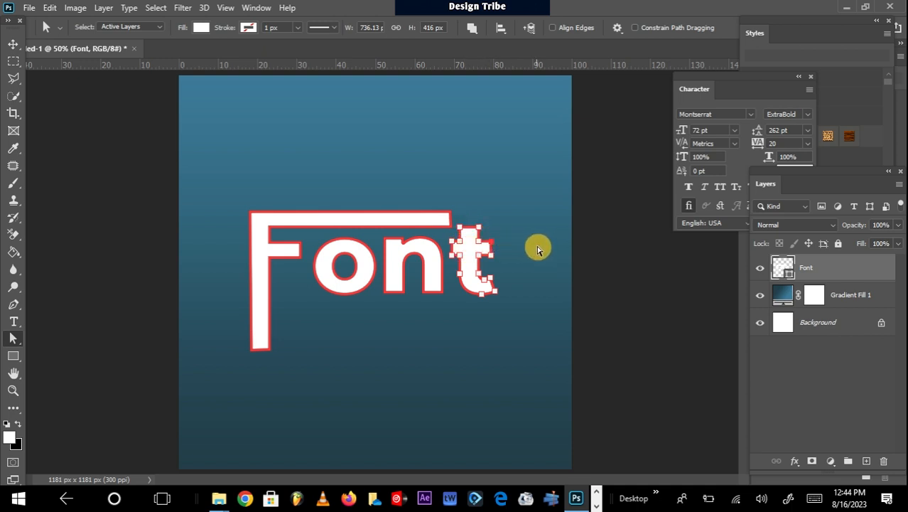
mouse_move(542, 257)
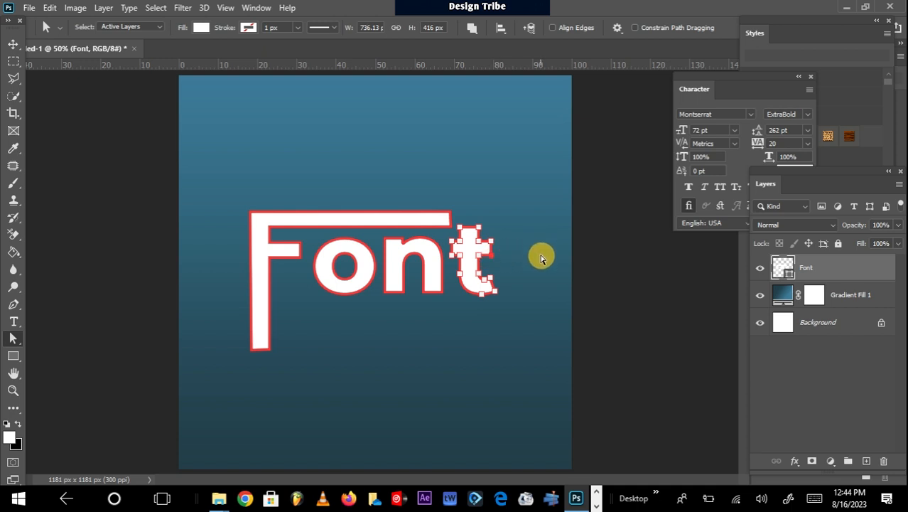
mouse_move(491, 244)
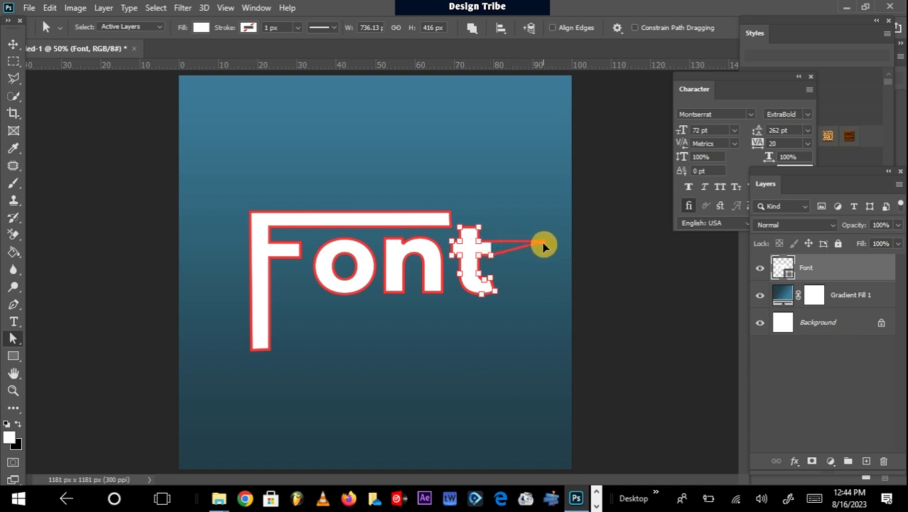
Lengthen the t's crossbar to the right into a long horizontal stroke
left_click_drag(543, 244, 493, 259)
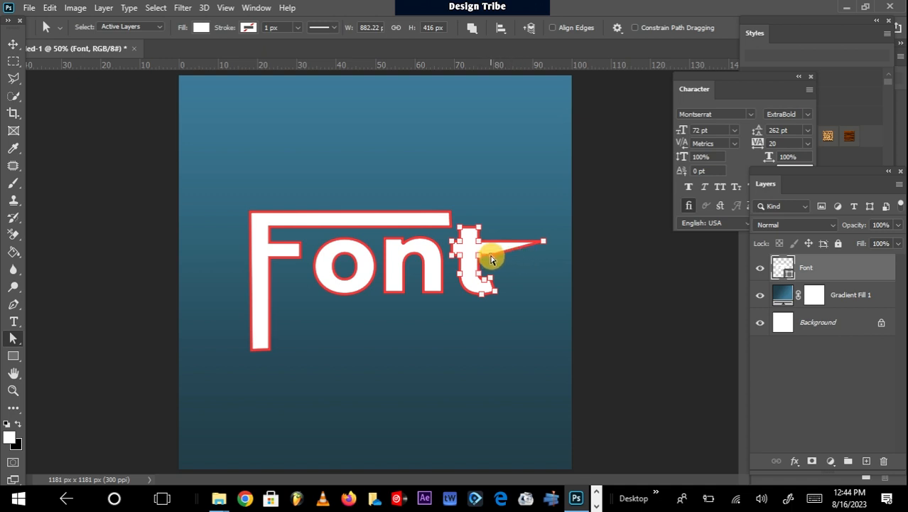
mouse_move(526, 263)
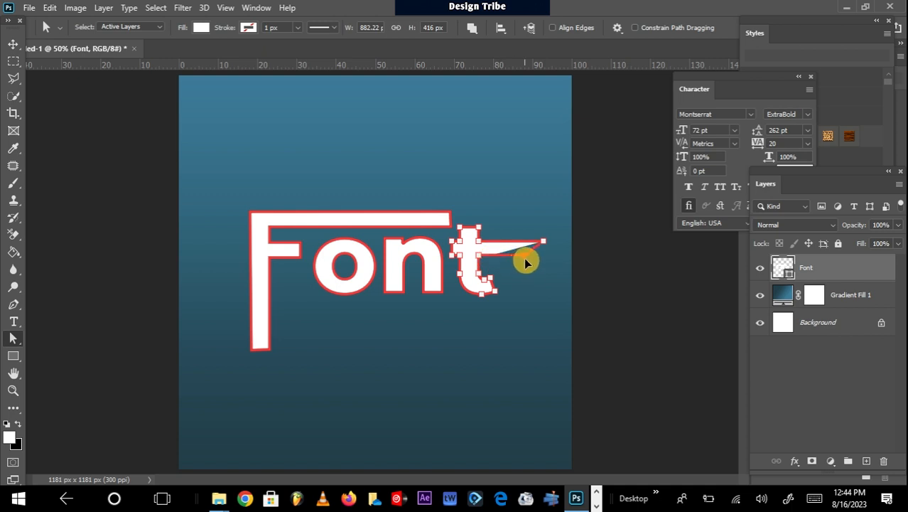
mouse_move(546, 262)
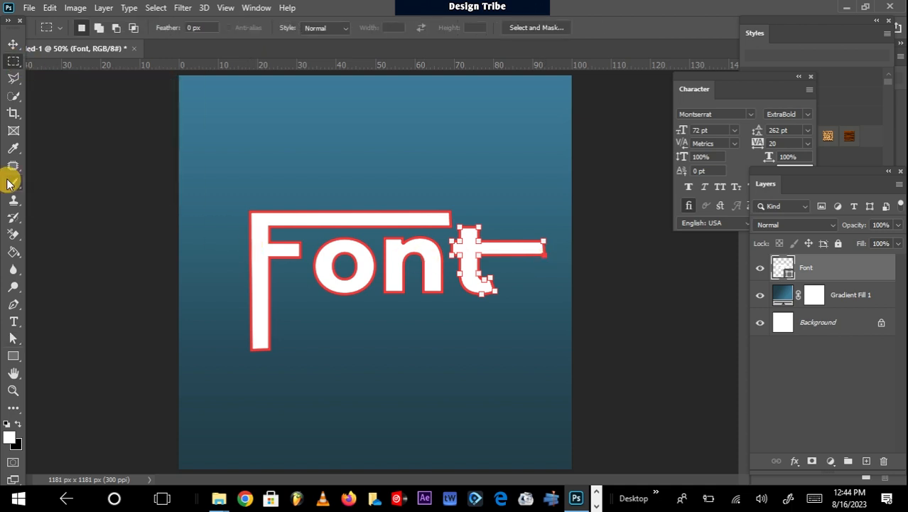
Pick the Direct Selection tool again to expose the o's anchor points for reshaping
left_click(12, 305)
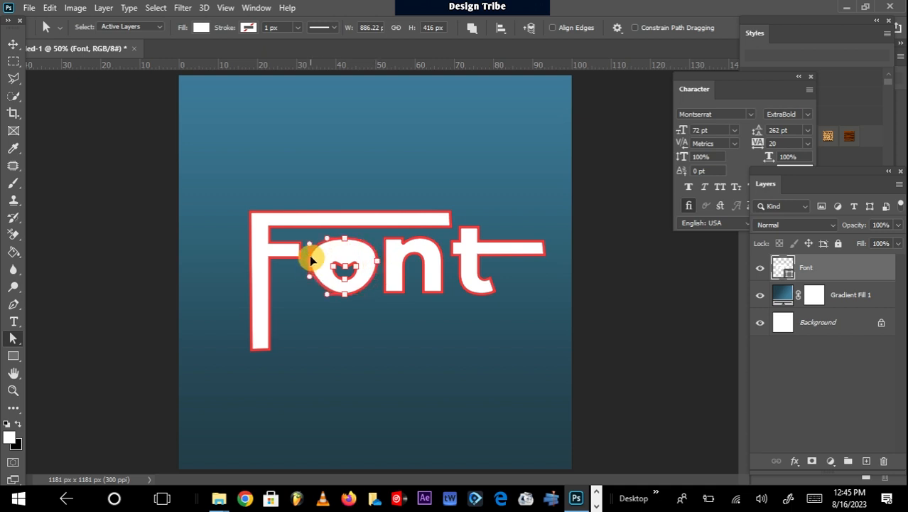
mouse_move(358, 253)
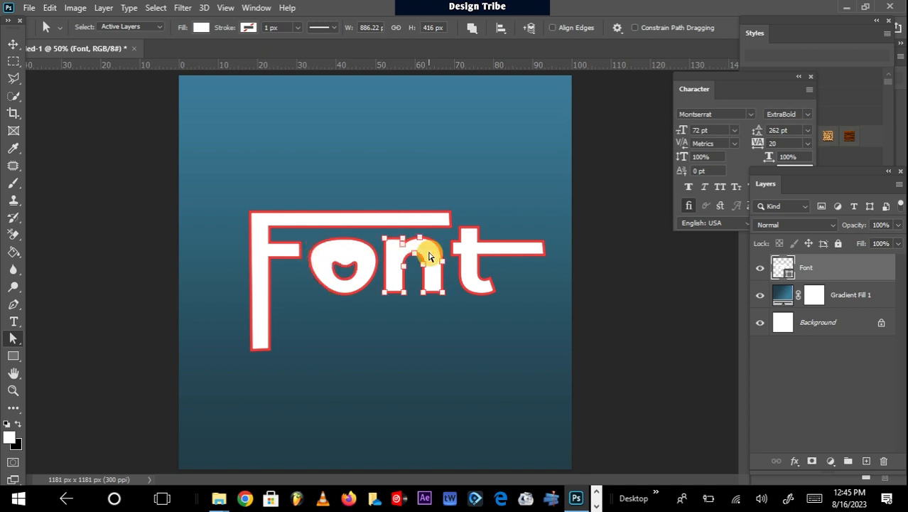
mouse_move(425, 297)
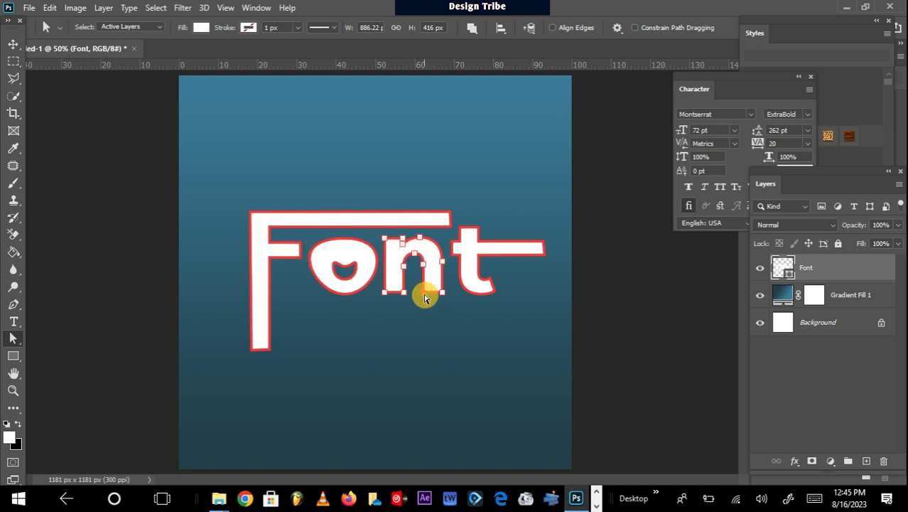
mouse_move(320, 301)
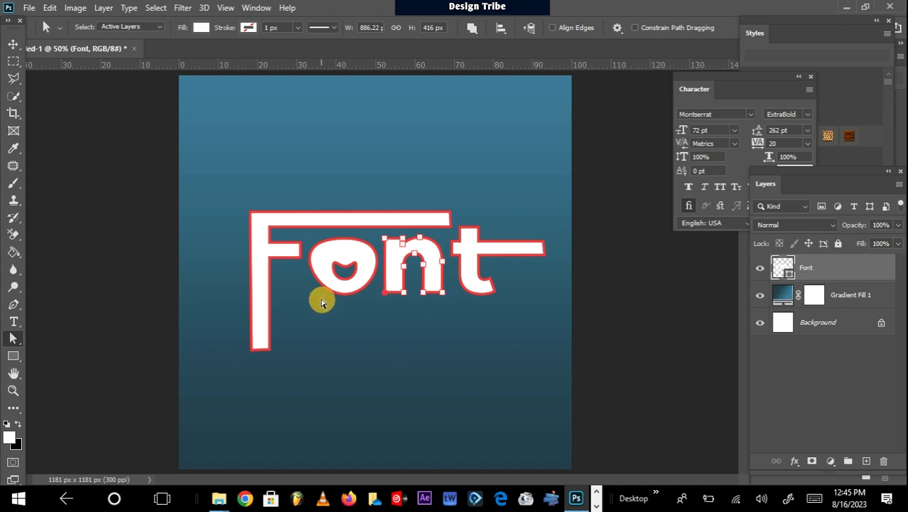
mouse_move(591, 205)
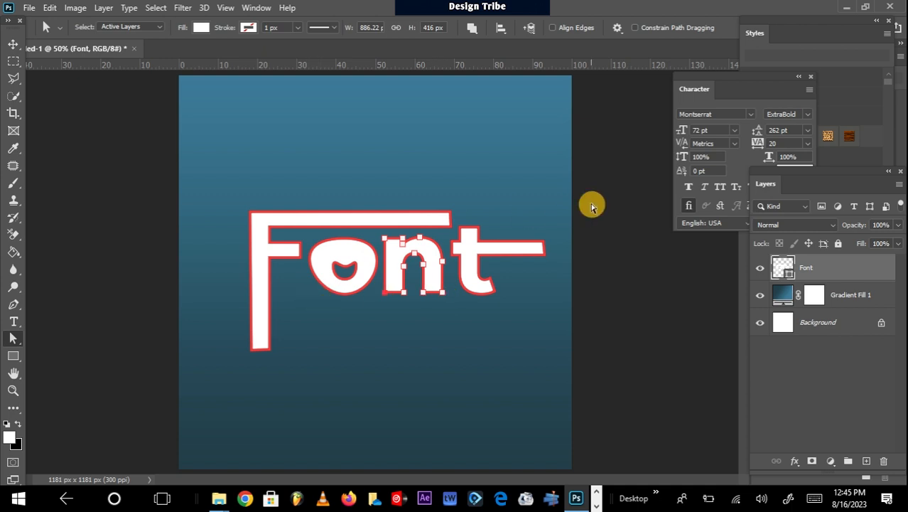
mouse_move(246, 290)
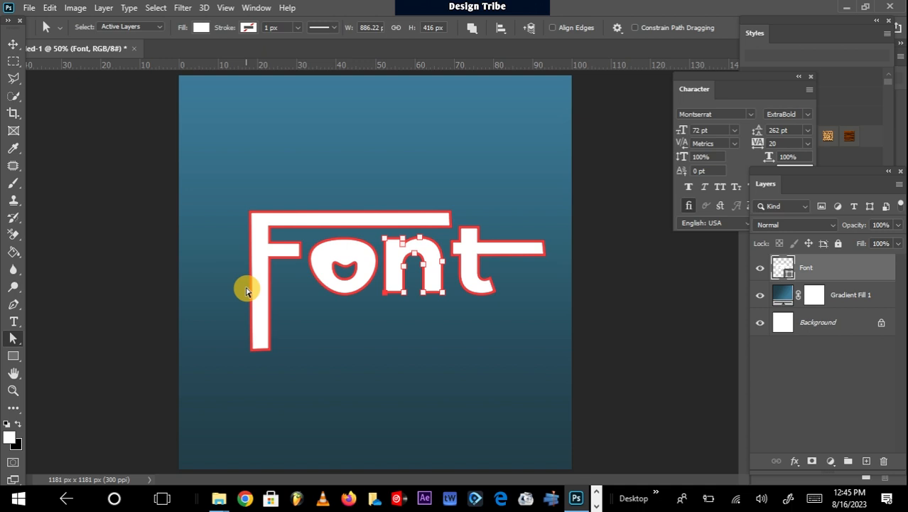
mouse_move(538, 220)
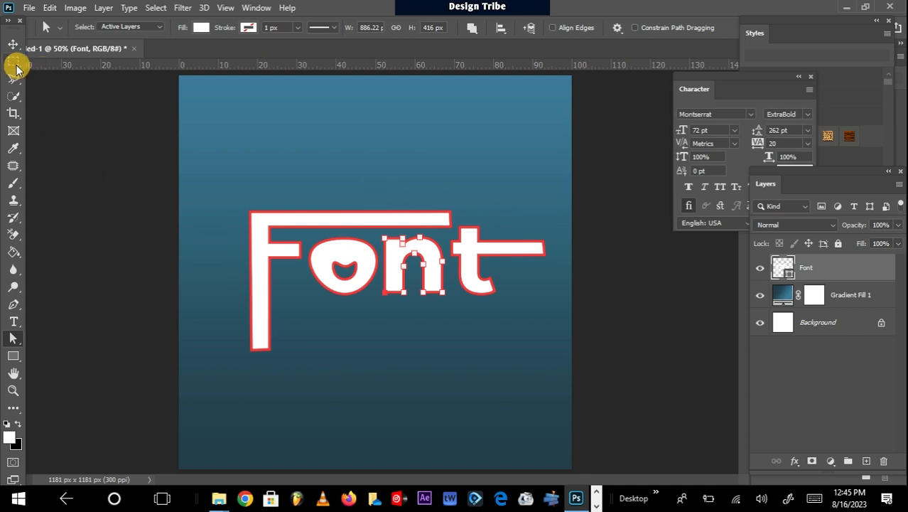
mouse_move(13, 150)
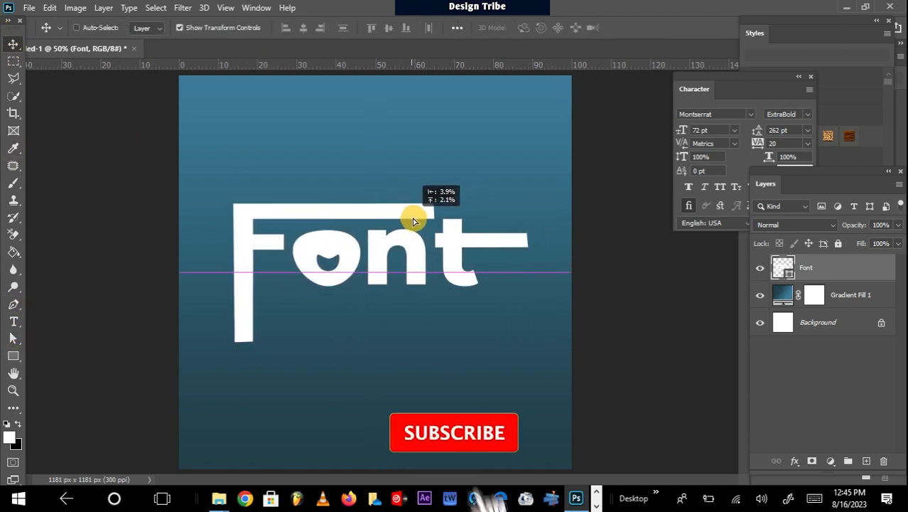
Reposition the whole stretched Font shape on the blue background
left_click_drag(415, 222, 415, 222)
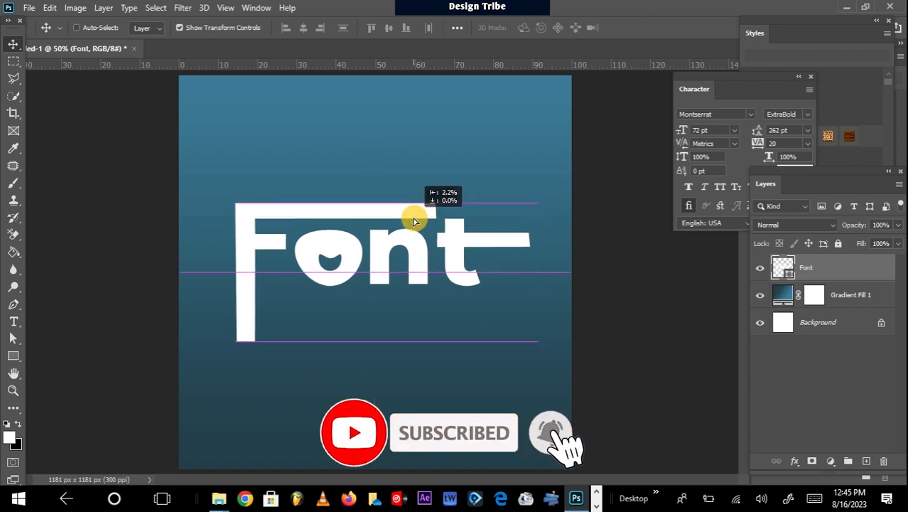